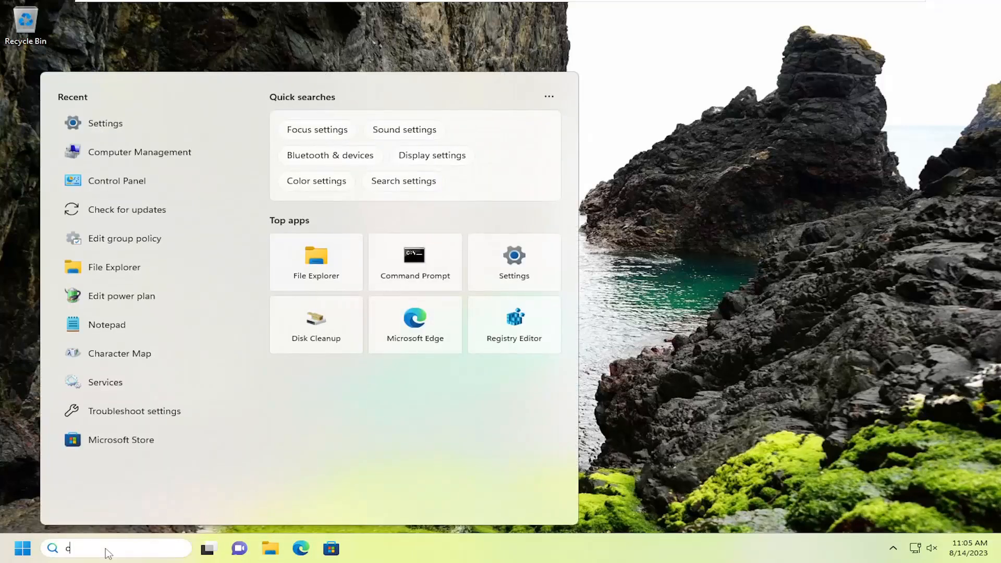
# Search 'control panel' in Start so Control Panel appears as the best match
pyautogui.write('ontrol panel')
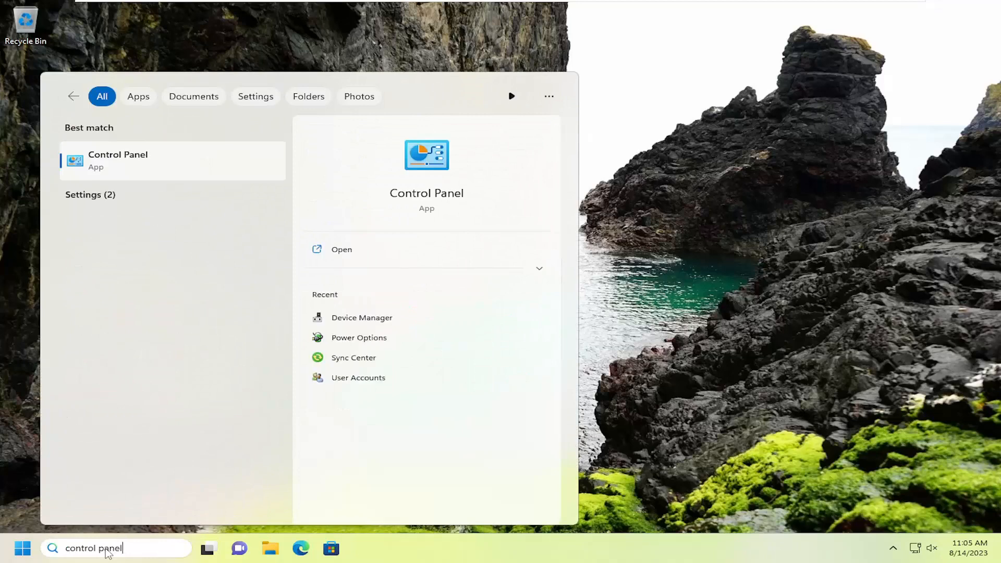
pyautogui.moveTo(114, 160)
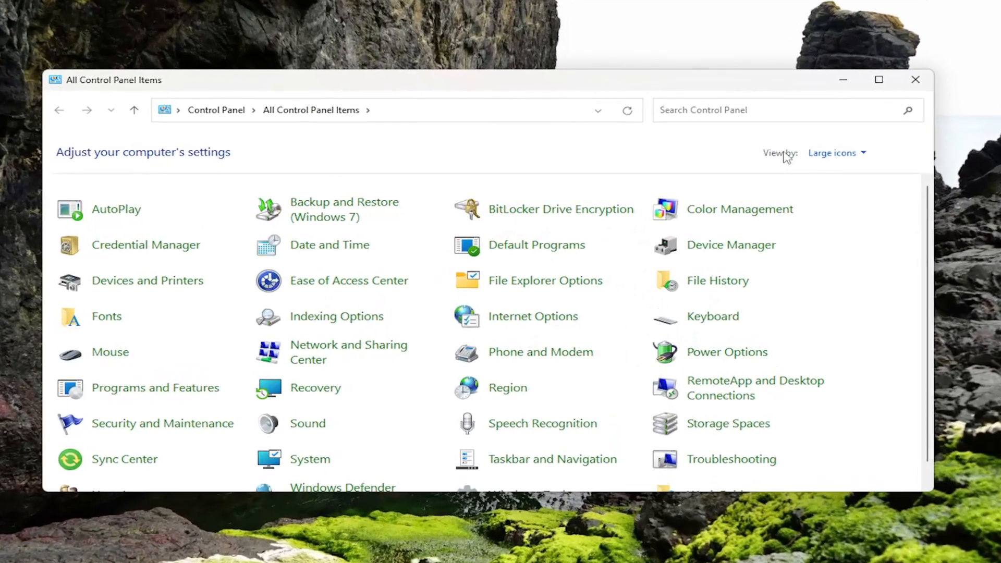
pyautogui.moveTo(852, 201)
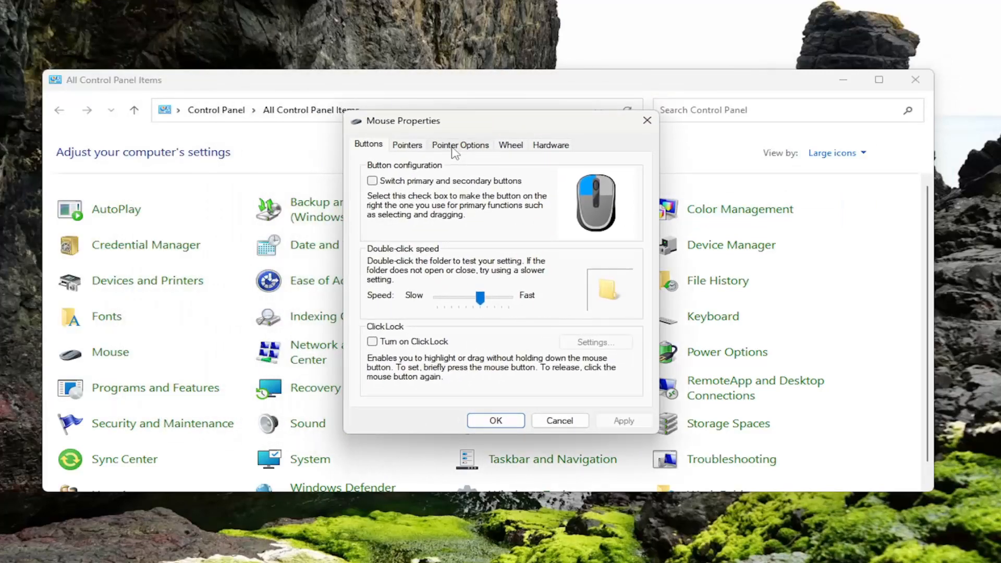
# In Pointer Options, leave Display pointer trails unchecked and confirm the mouse settings with OK
pyautogui.click(460, 144)
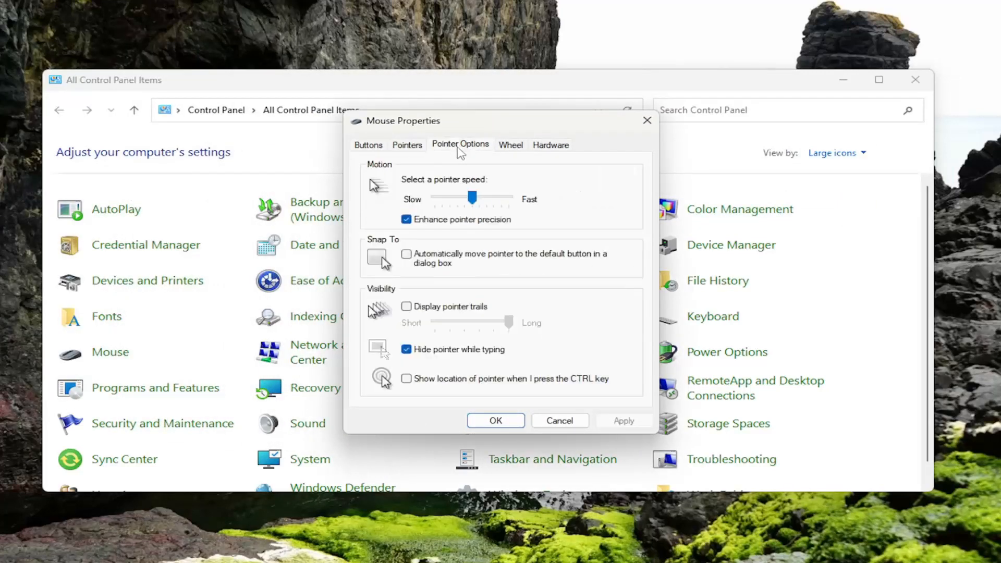
pyautogui.moveTo(504, 268)
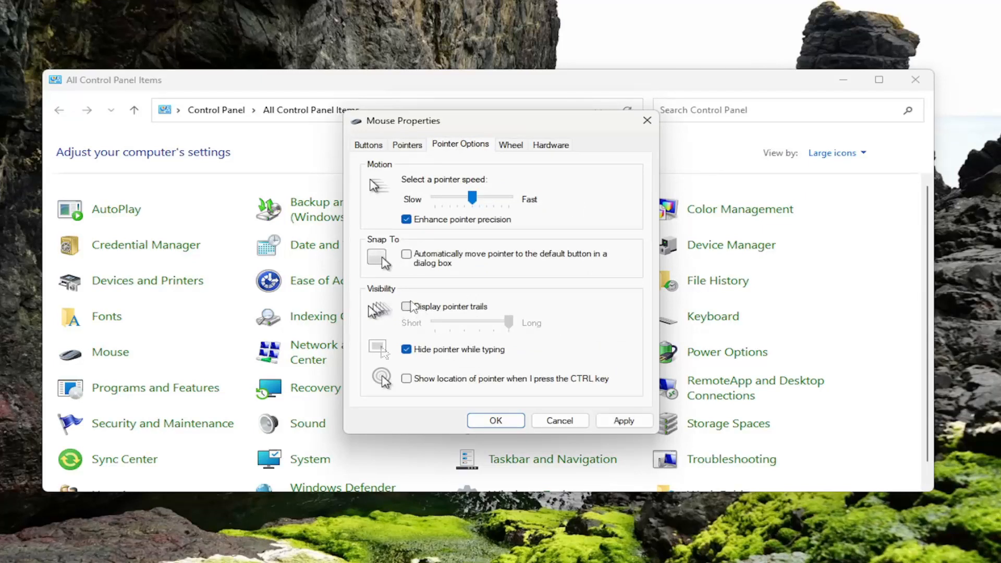
pyautogui.click(407, 307)
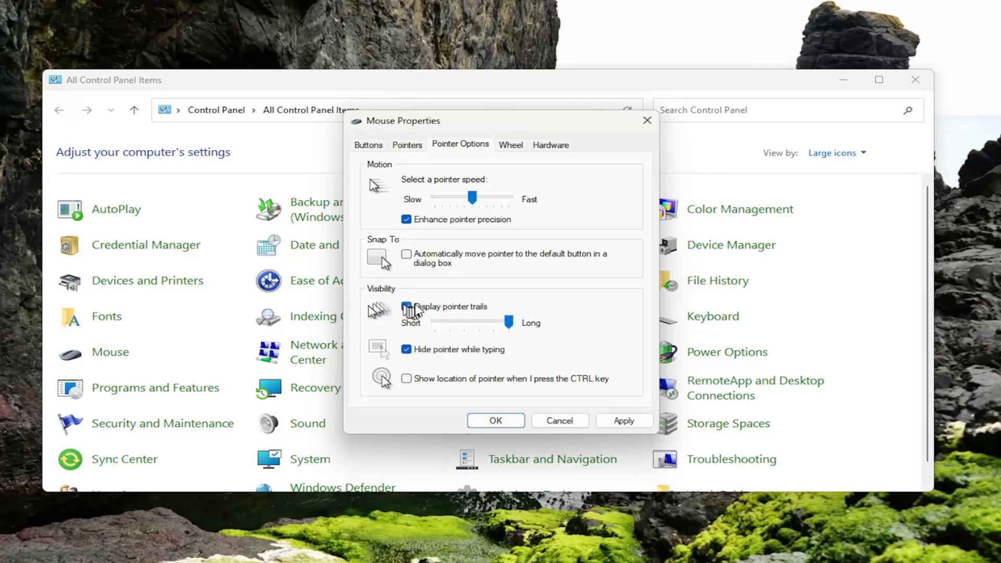
pyautogui.click(407, 307)
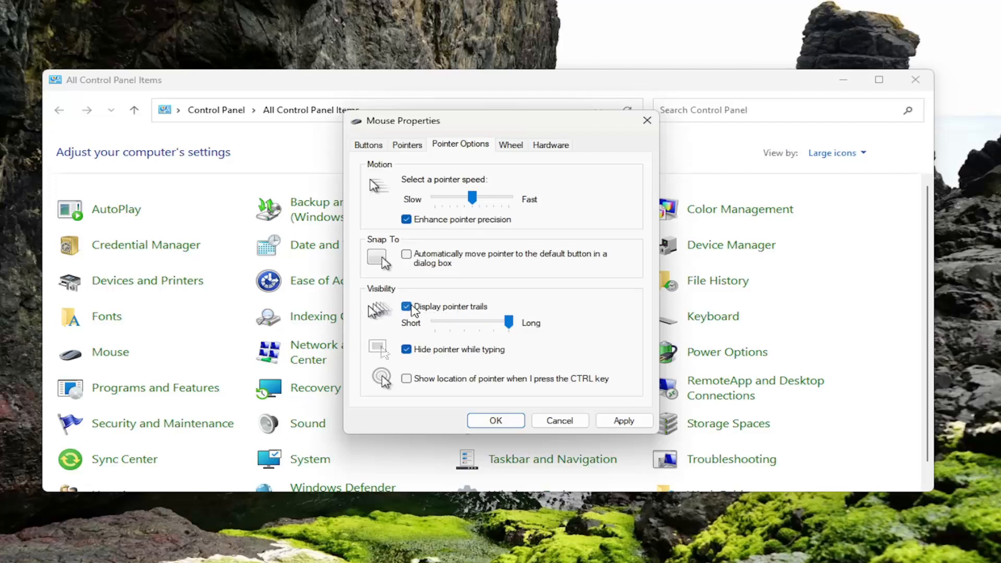
pyautogui.click(407, 306)
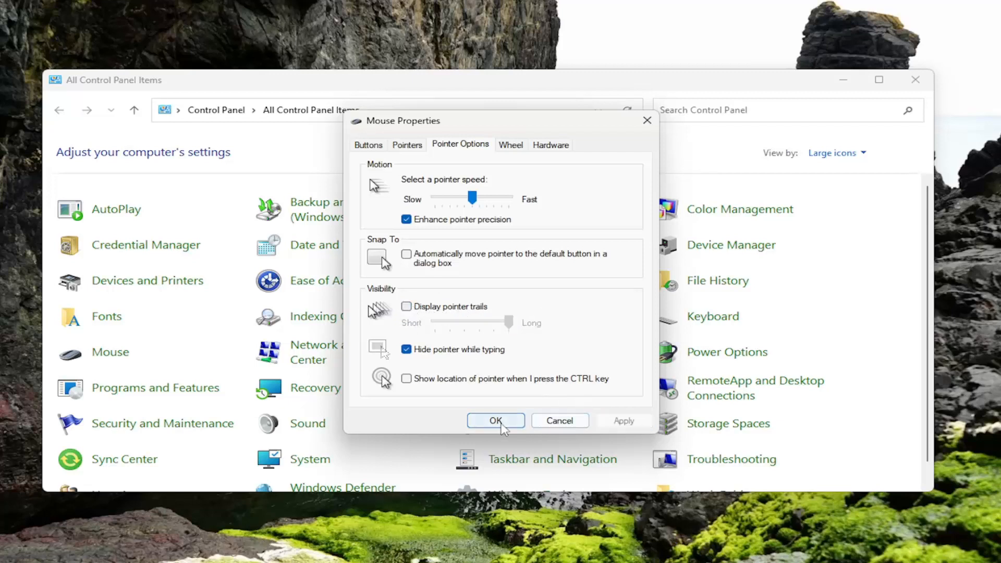
pyautogui.click(495, 421)
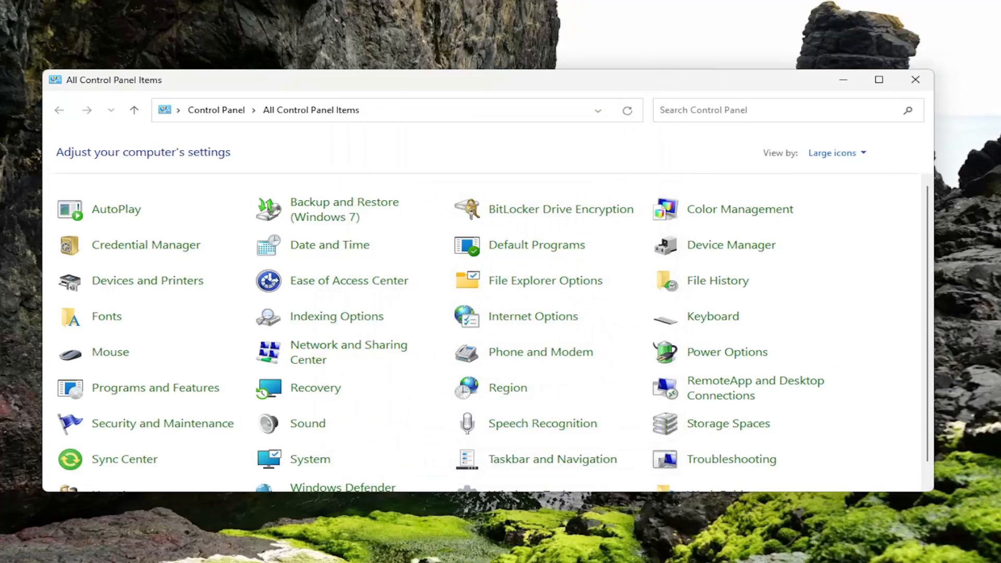
pyautogui.moveTo(764, 299)
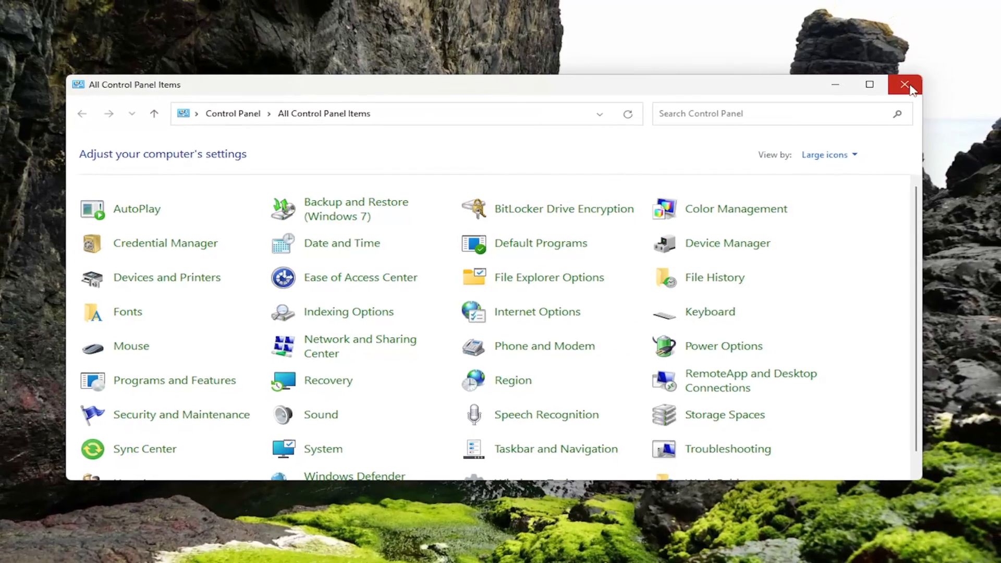
# Close Control Panel and launch the Settings app from Start search
pyautogui.click(904, 85)
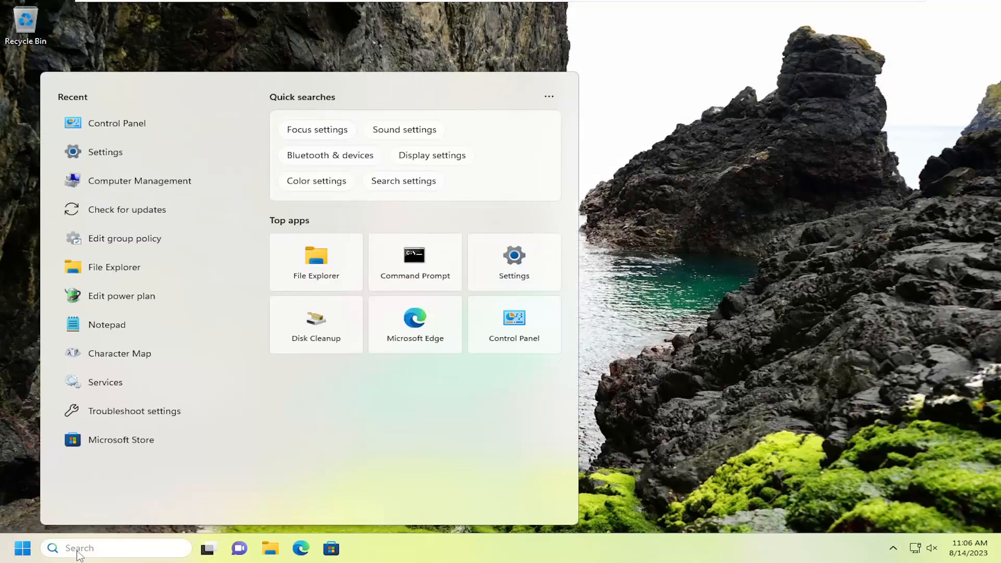
pyautogui.write('settings')
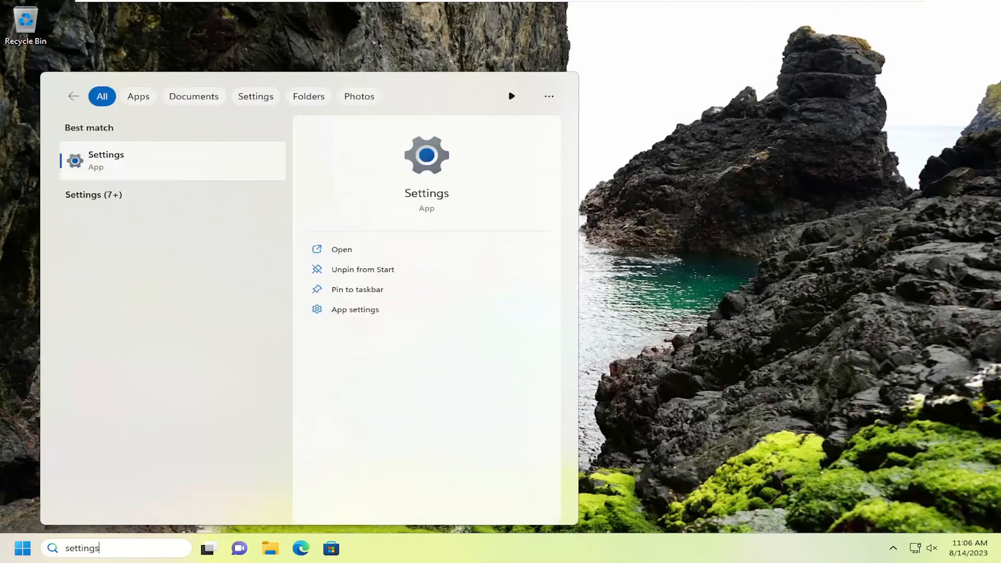
pyautogui.click(105, 161)
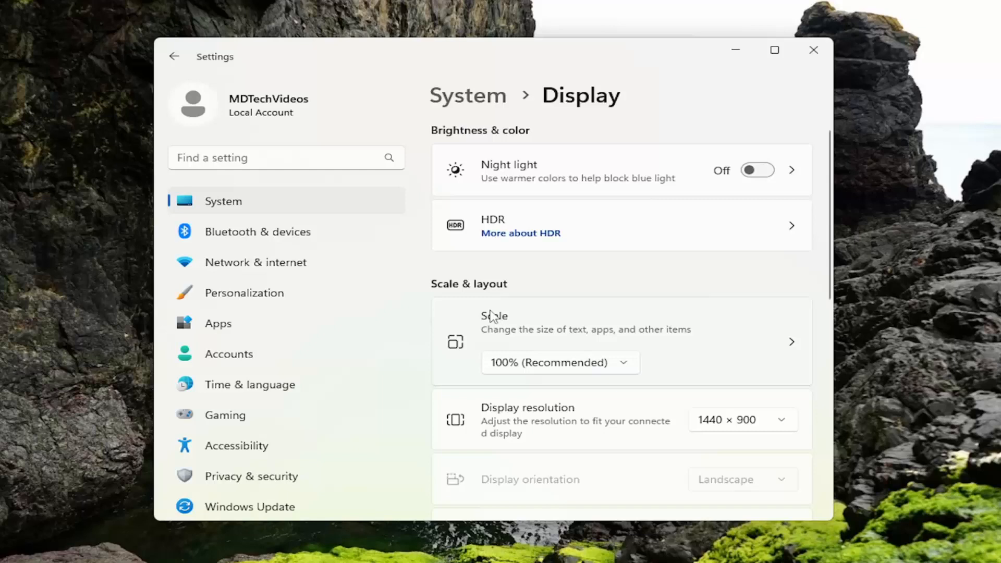
# Choose 100% (Recommended) from the display Scale options
pyautogui.click(559, 362)
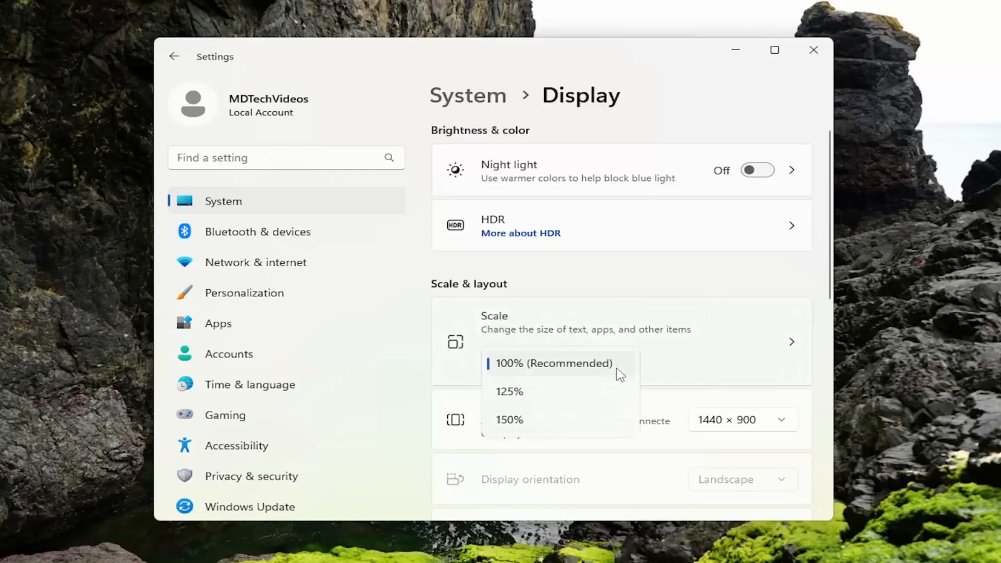
pyautogui.moveTo(540, 371)
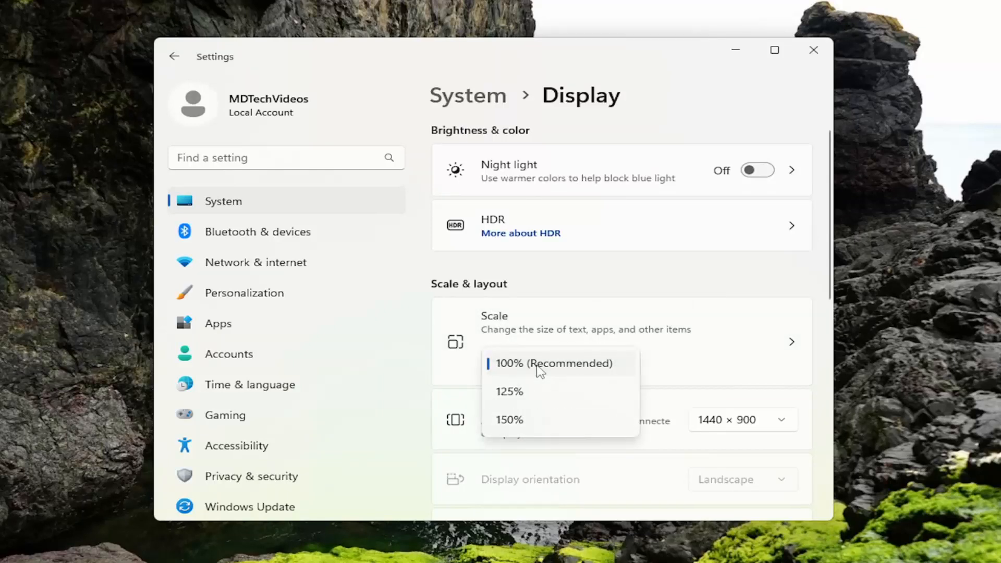
pyautogui.click(554, 363)
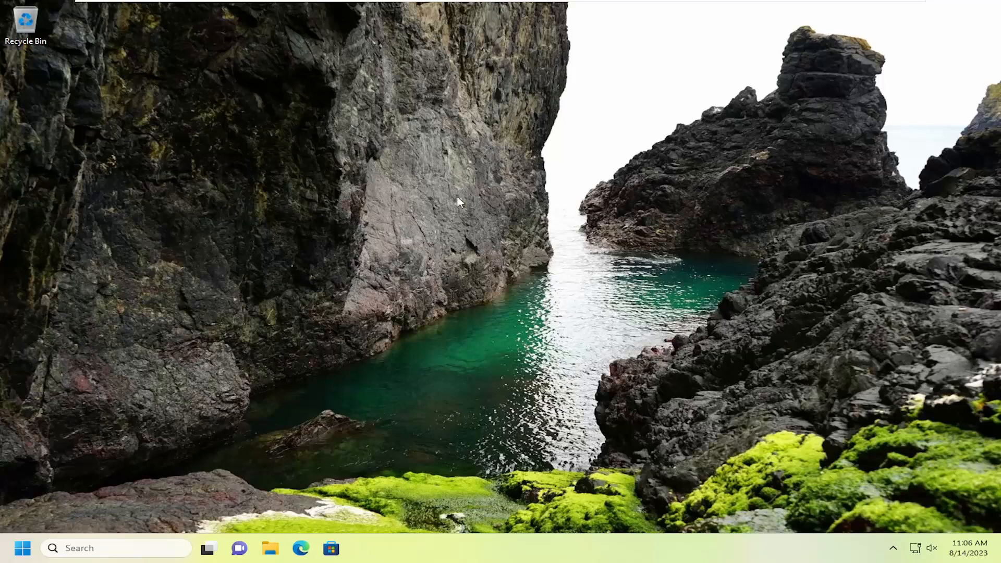
pyautogui.moveTo(568, 206)
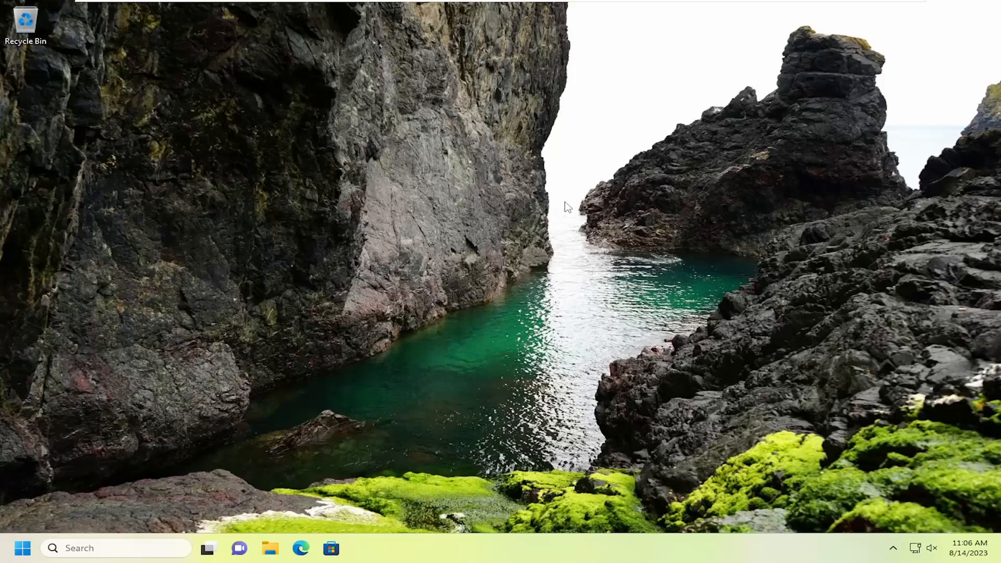
pyautogui.moveTo(212, 298)
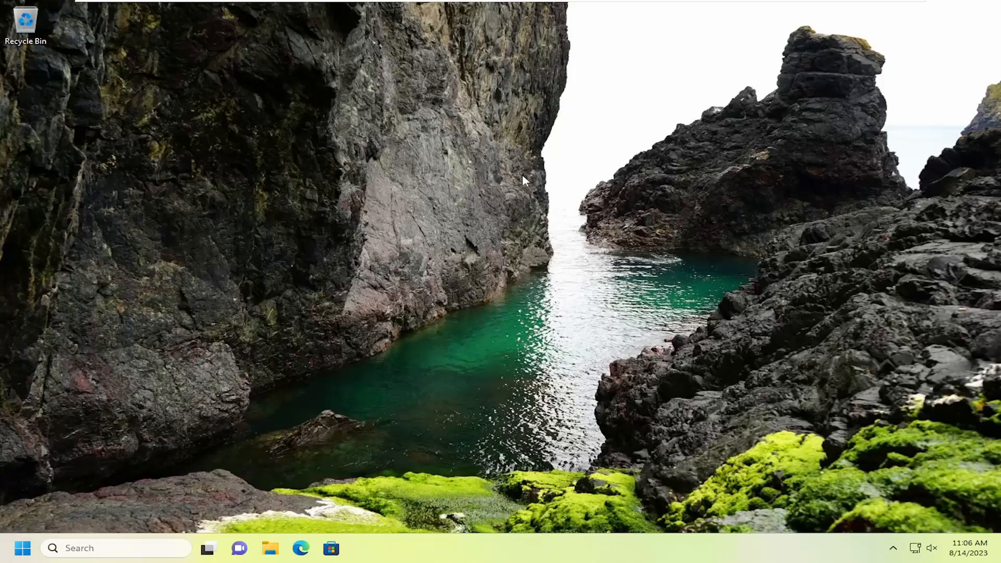
pyautogui.moveTo(522, 240)
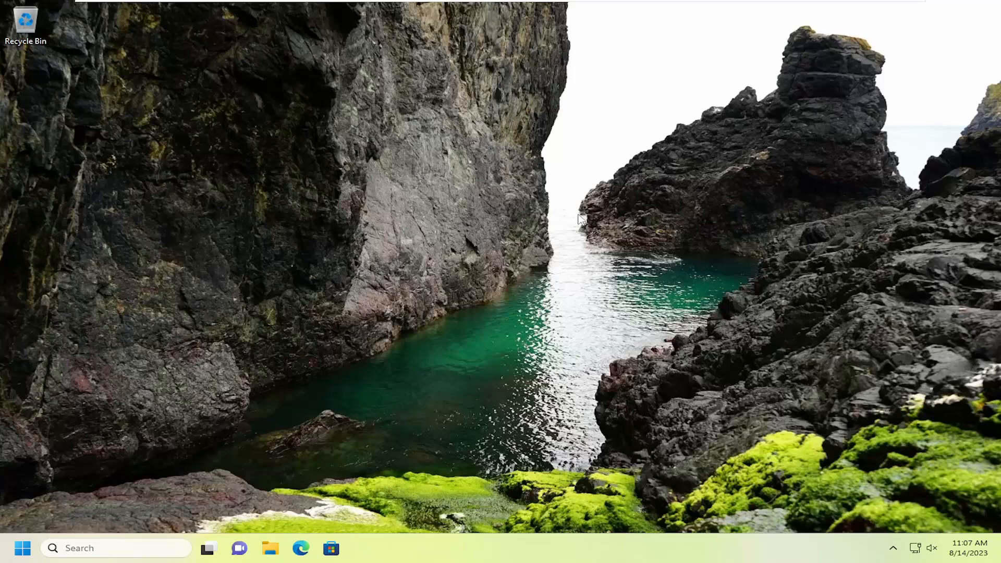
pyautogui.moveTo(495, 246)
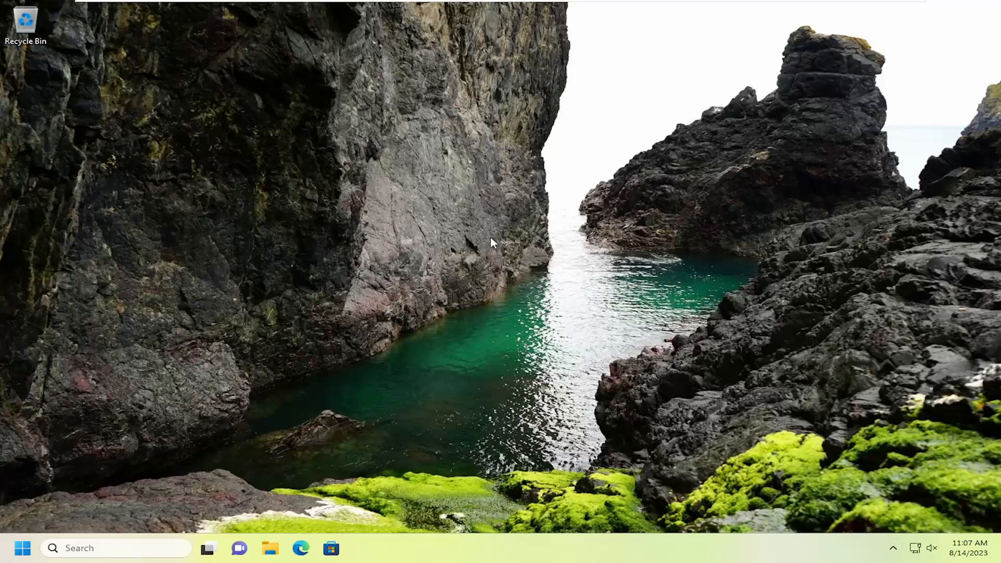
pyautogui.moveTo(412, 229)
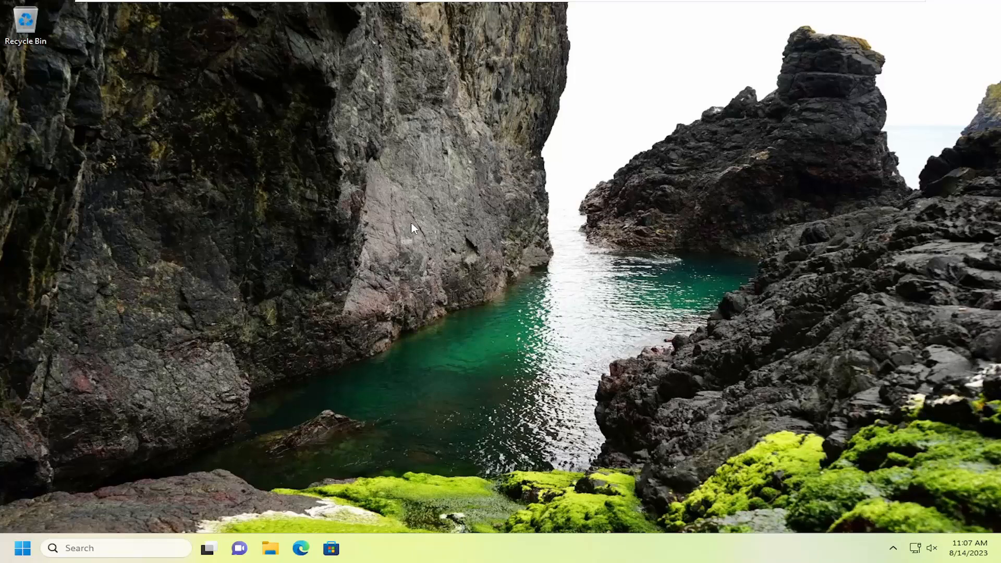